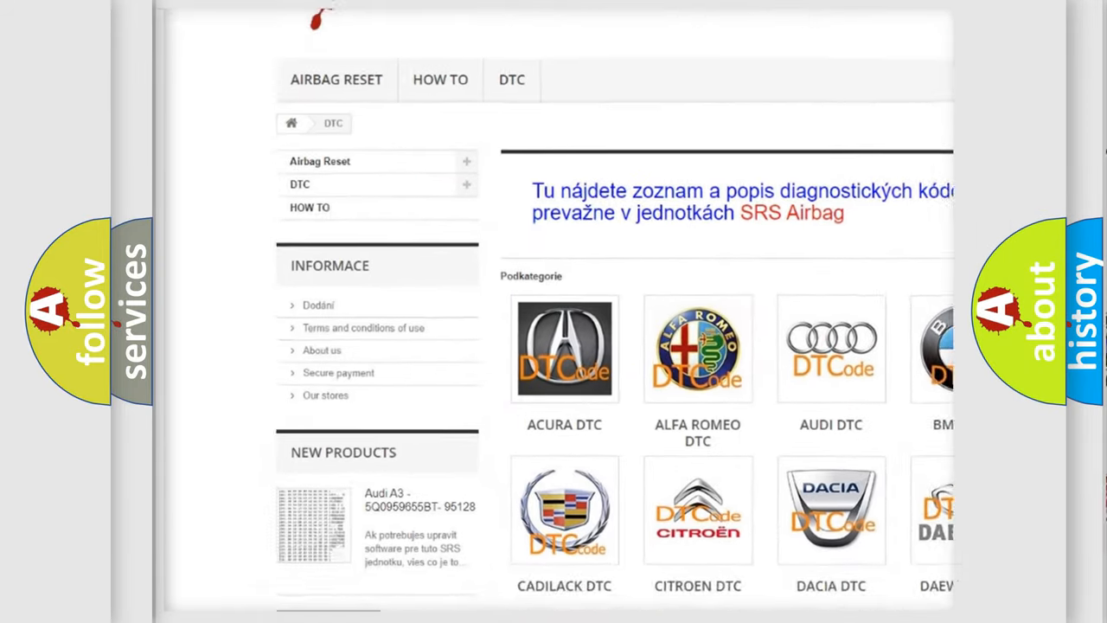
pyautogui.scroll(-3)
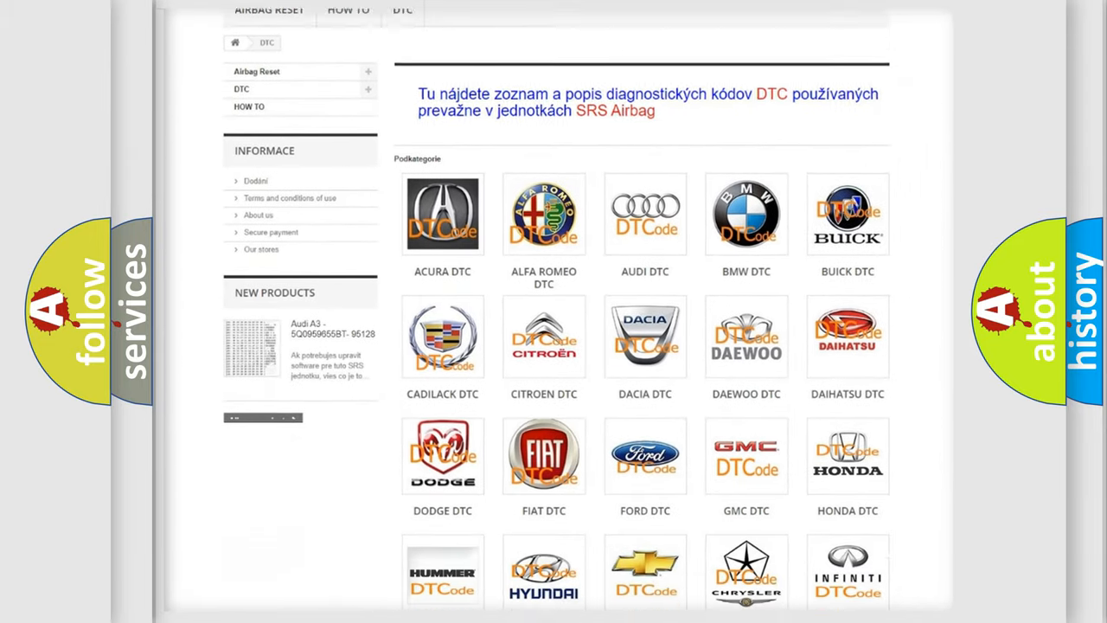
pyautogui.scroll(-3)
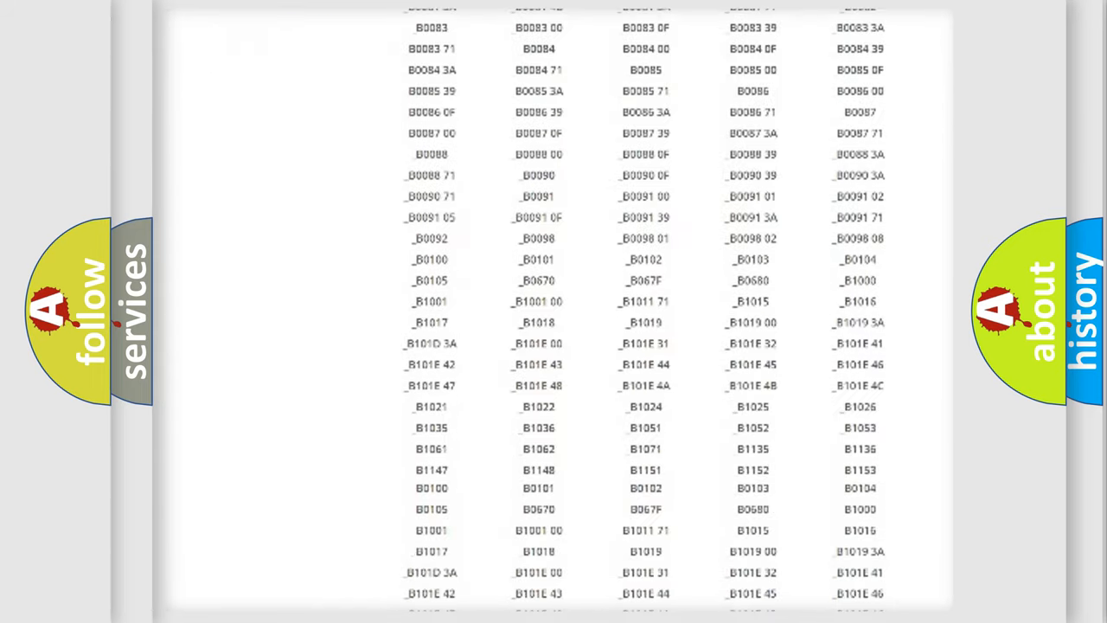
pyautogui.scroll(3)
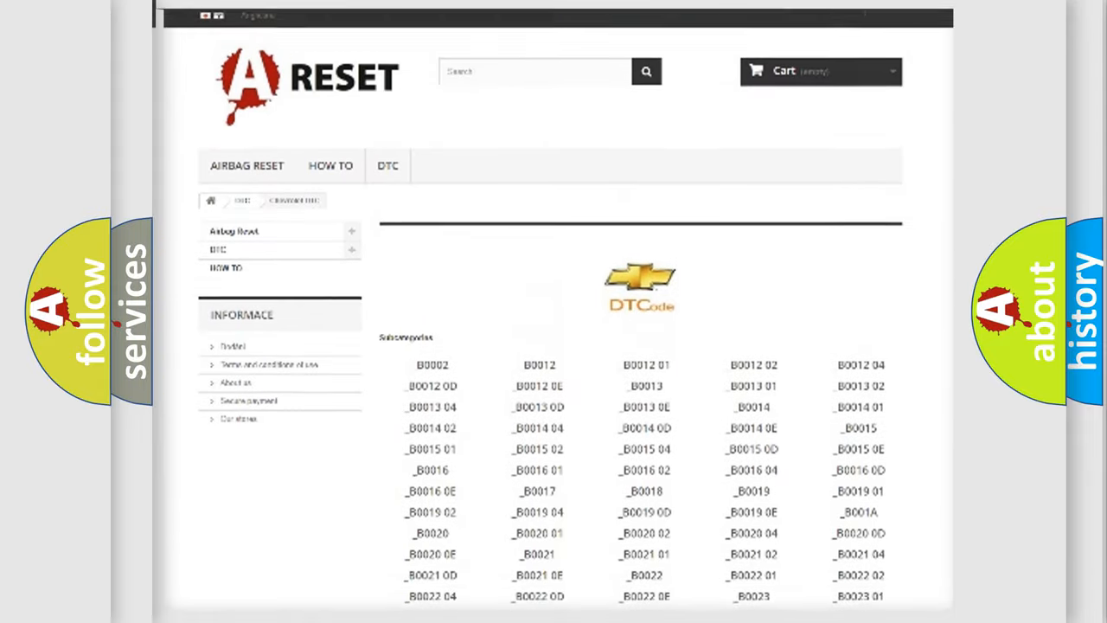